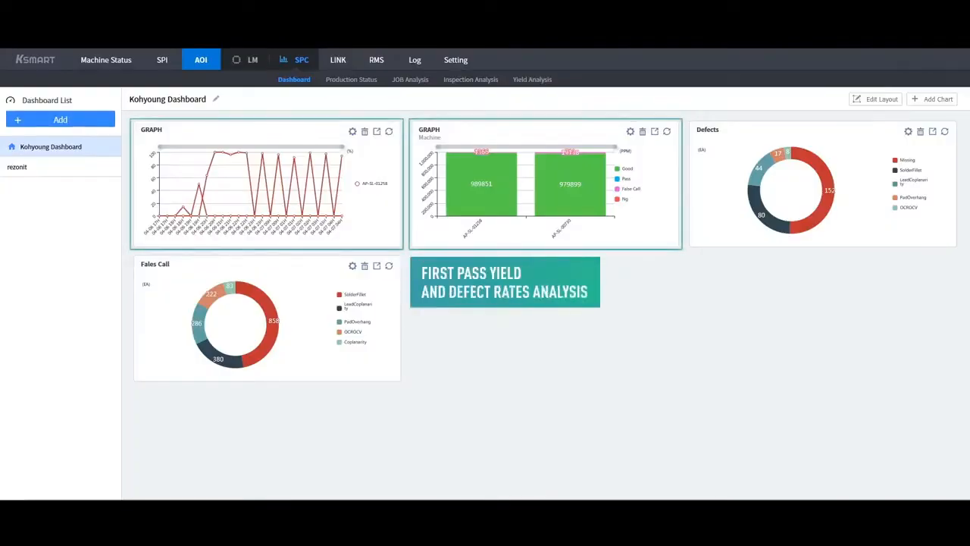
mouse_move(294, 158)
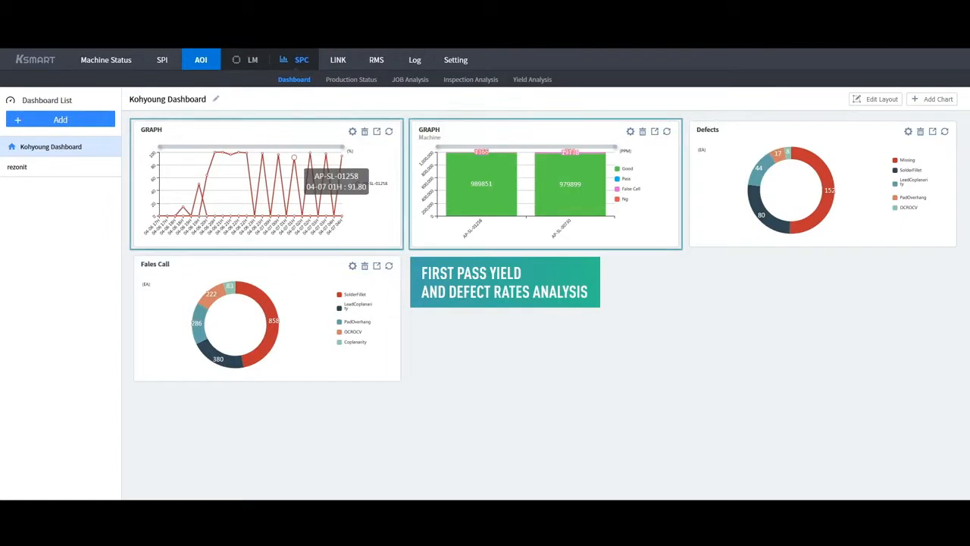
mouse_move(521, 183)
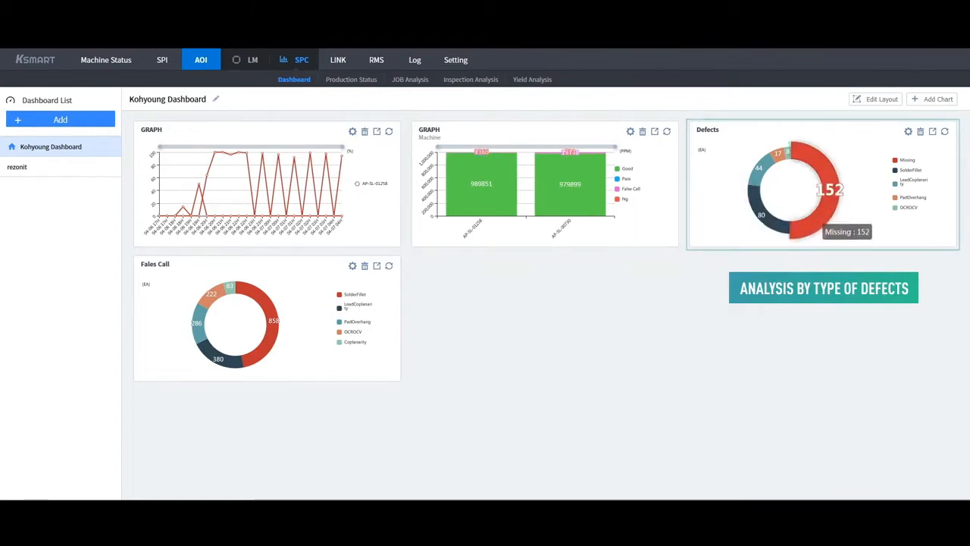
mouse_move(270, 321)
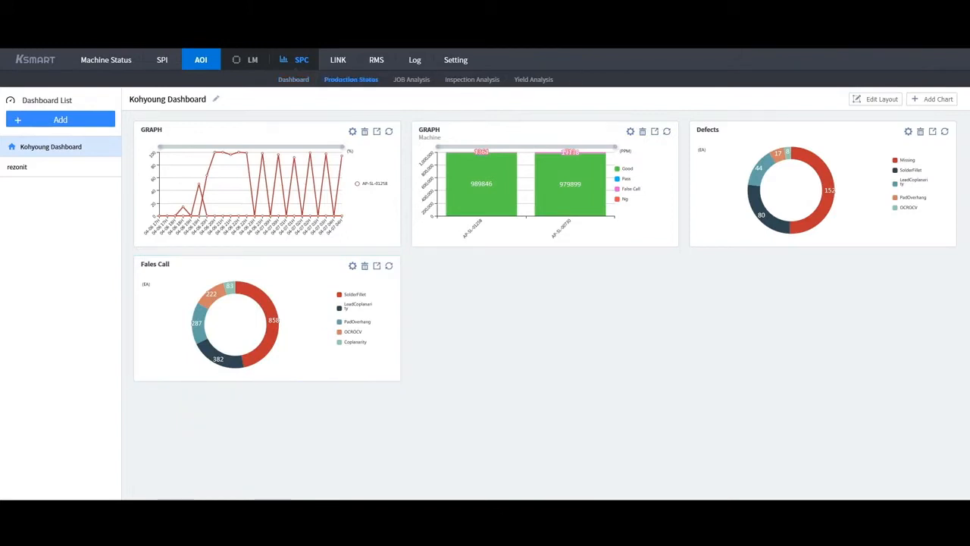
Step: Show the Production Status view with the PCB chart by time period as stacked bars
left_click(351, 78)
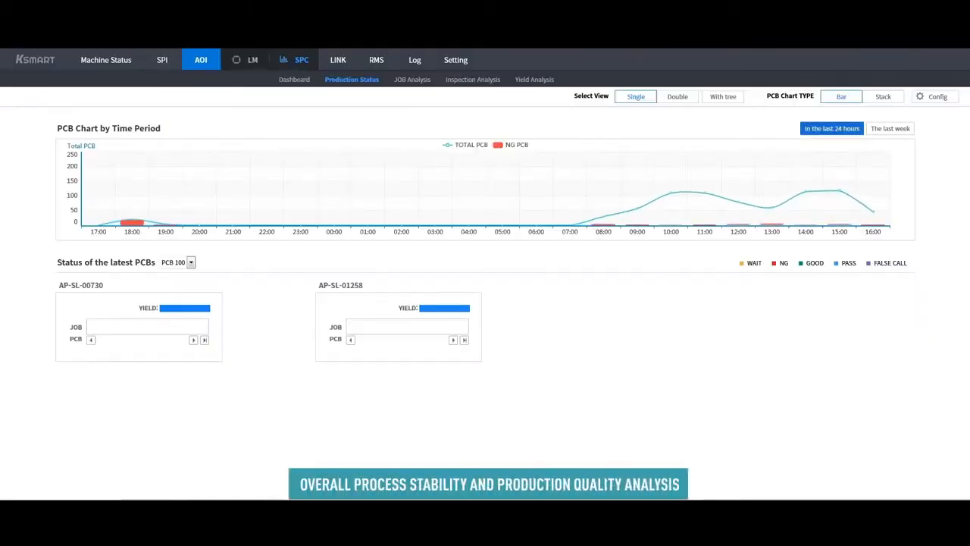
left_click(882, 97)
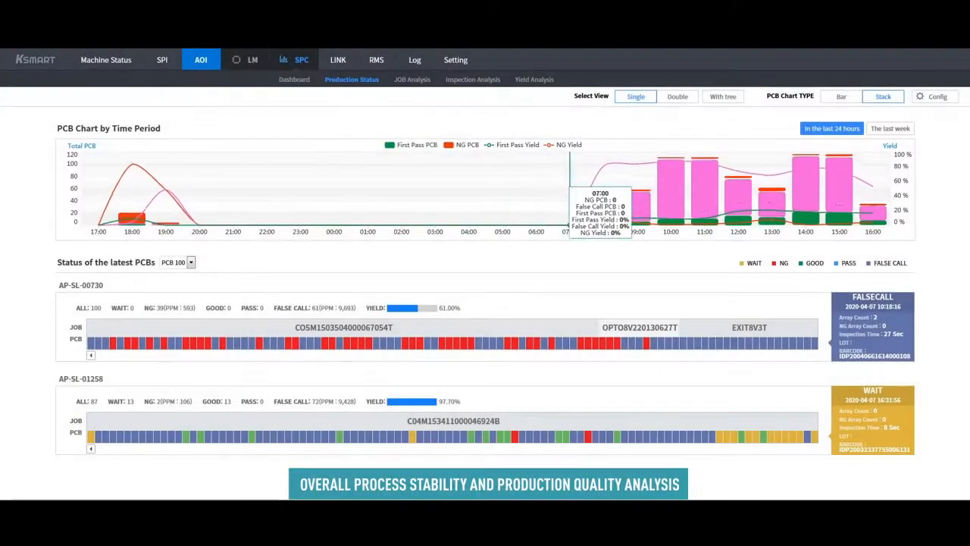